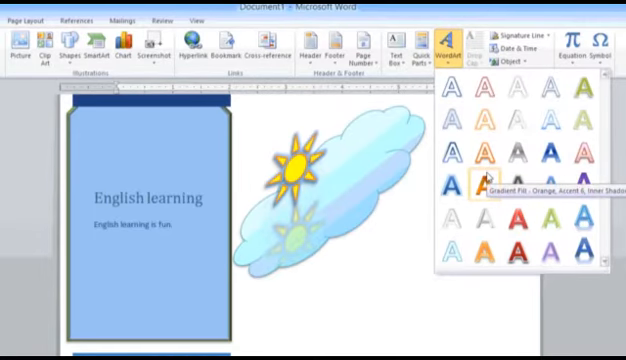
# - Insert Orange, Accent 6 gradient WordArt below the cloud picture, reading 'Computers are fun.'
pyautogui.click(478, 183)
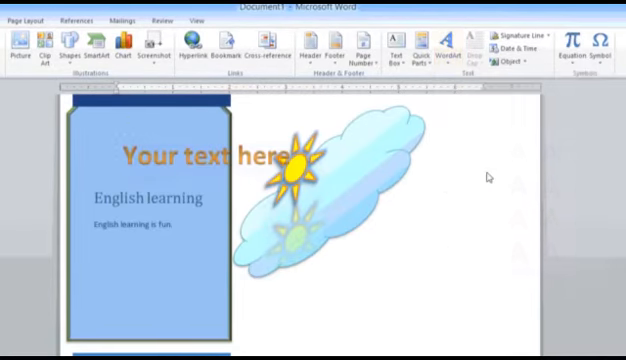
pyautogui.click(200, 158)
pyautogui.write('c')
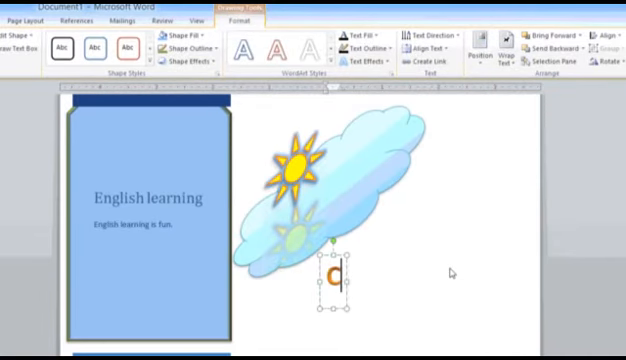
pyautogui.write('omputers')
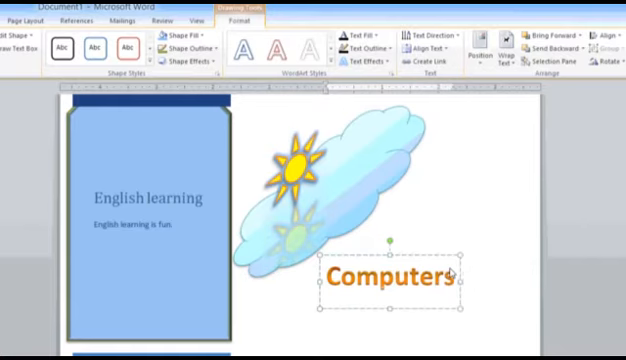
pyautogui.write('are fun.')
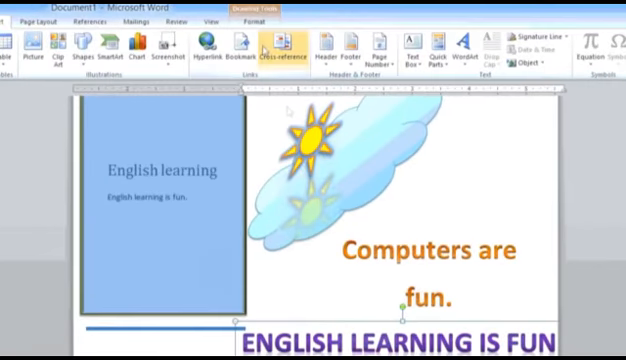
# - Select the purple 'ENGLISH LEARNING IS FUN' WordArt and preview its Text Effects glow options
pyautogui.click(253, 15)
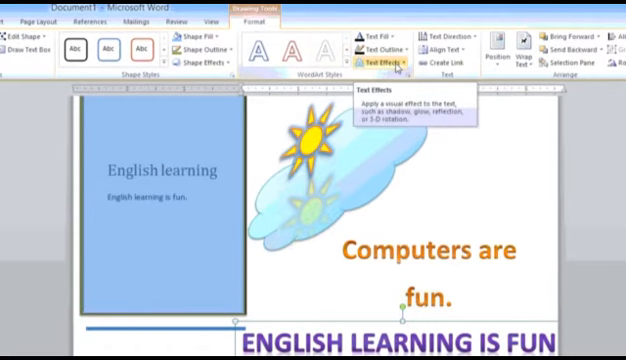
pyautogui.click(385, 62)
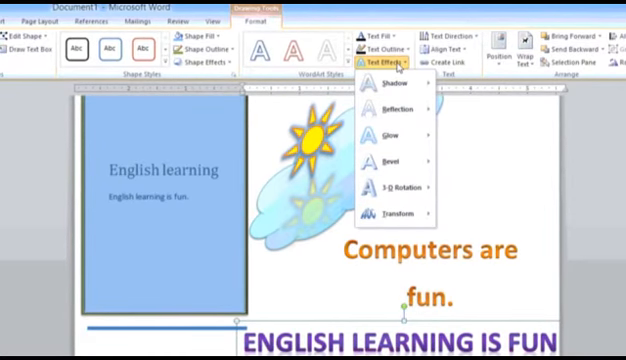
pyautogui.click(388, 97)
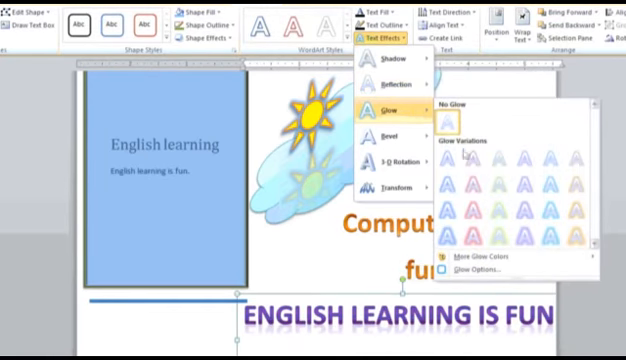
pyautogui.moveTo(502, 185)
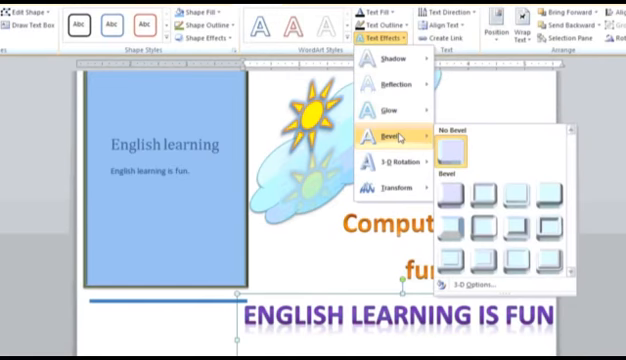
pyautogui.moveTo(452, 182)
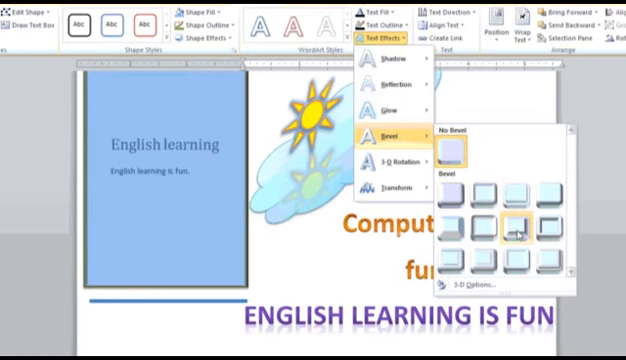
# - Apply a bevel preset from Text Effects to the purple 'ENGLISH LEARNING IS FUN' WordArt
pyautogui.click(384, 158)
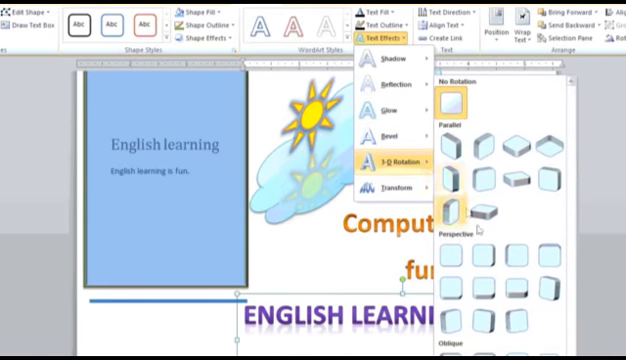
pyautogui.moveTo(478, 212)
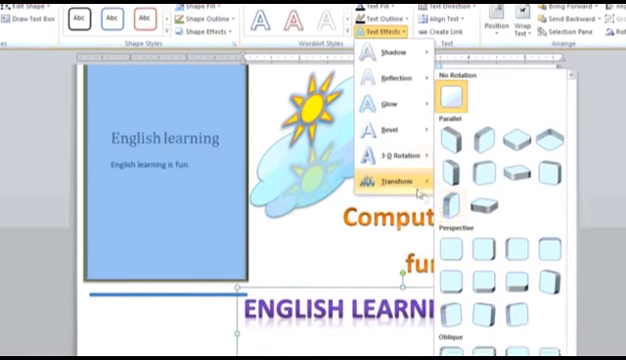
# - Apply a Transform warp preset to curve the purple 'ENGLISH LEARNING IS FUN' WordArt into a circle
pyautogui.click(390, 183)
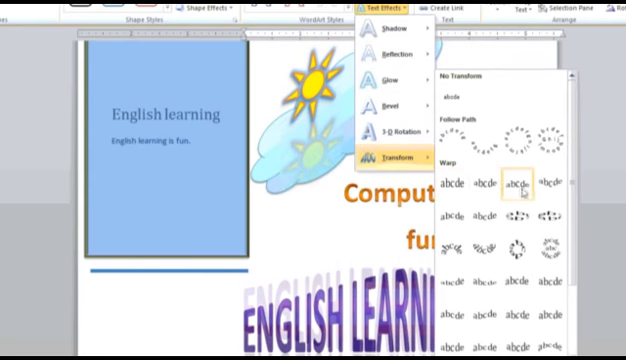
pyautogui.click(548, 236)
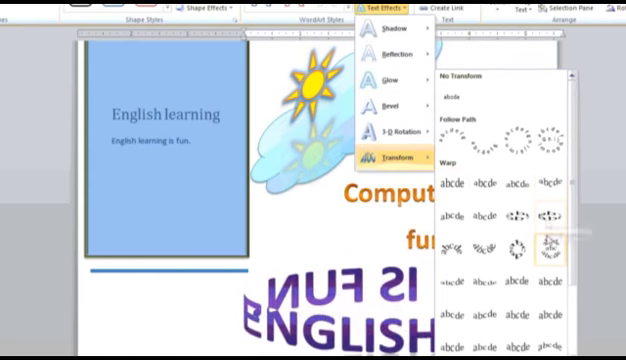